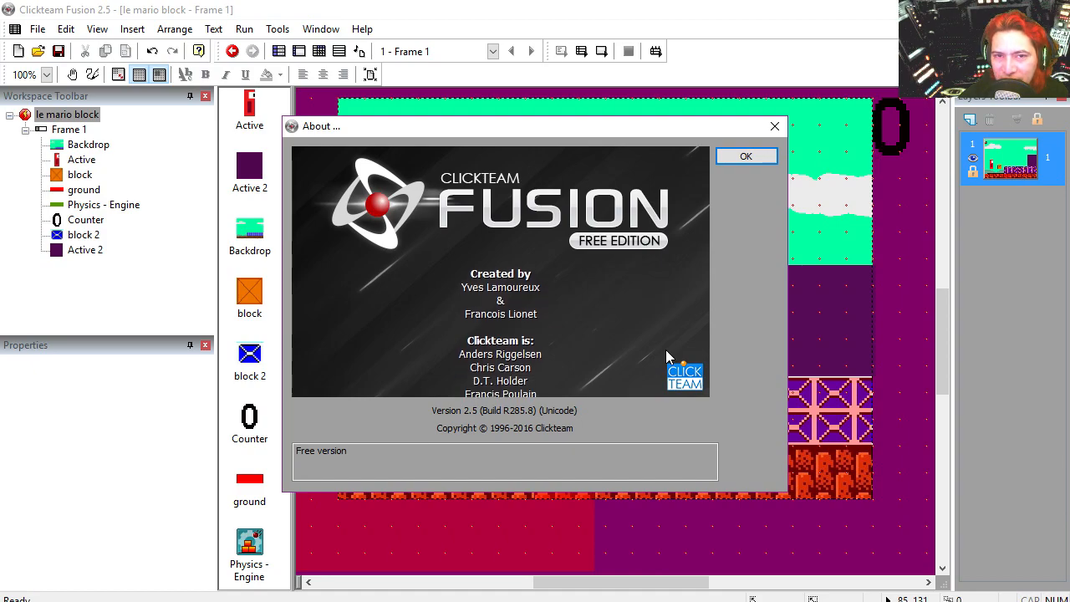
- Dismiss the About dialog so Frame 1's level layout becomes visible
{"action": "left_click", "coordinate": [746, 155]}
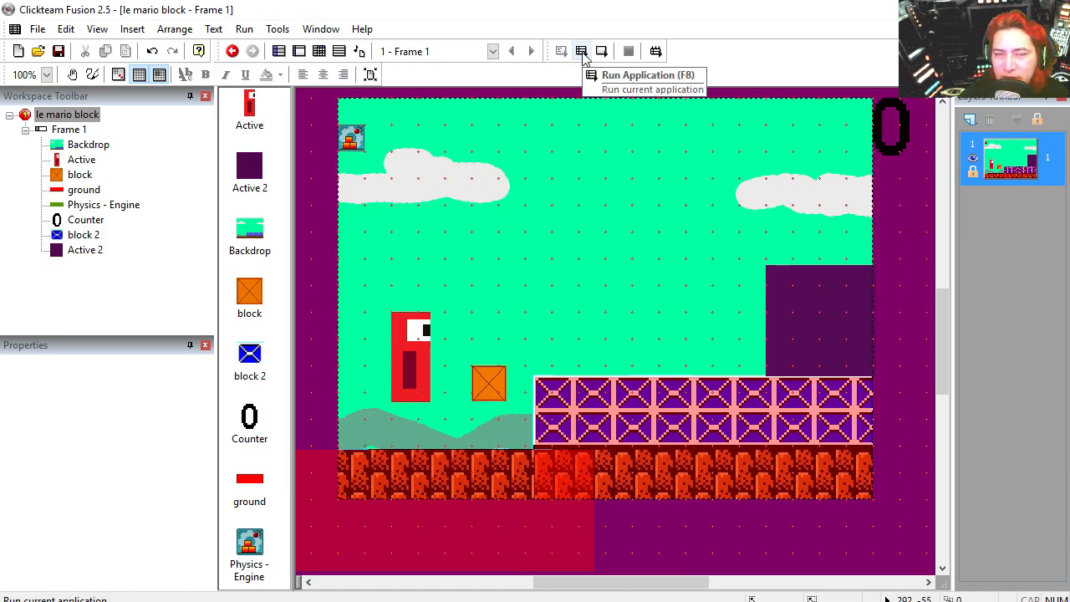
{"action": "left_click", "coordinate": [582, 51]}
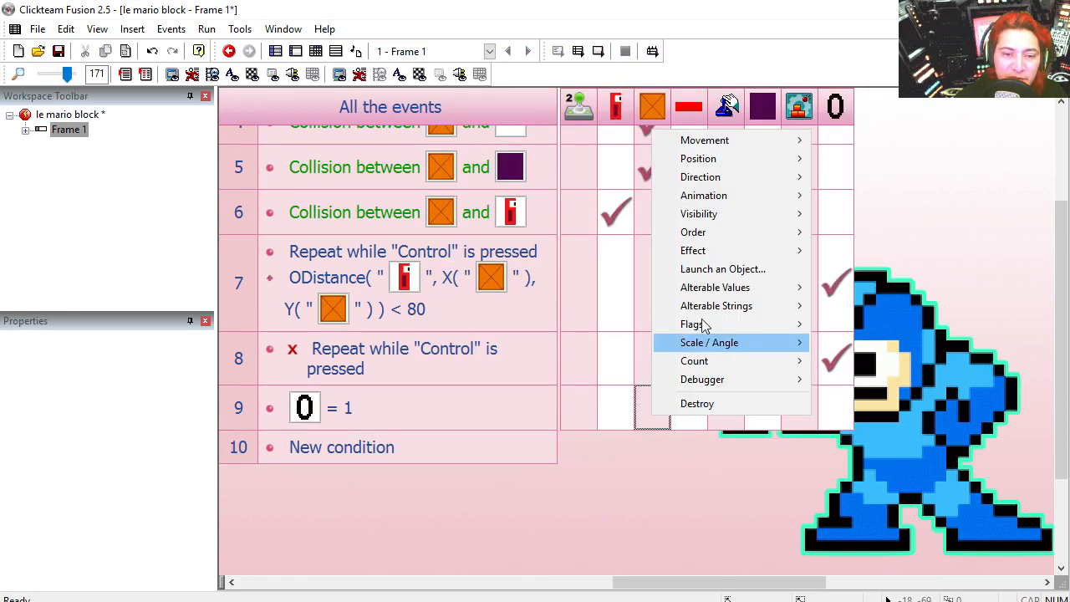
{"action": "mouse_move", "coordinate": [737, 188]}
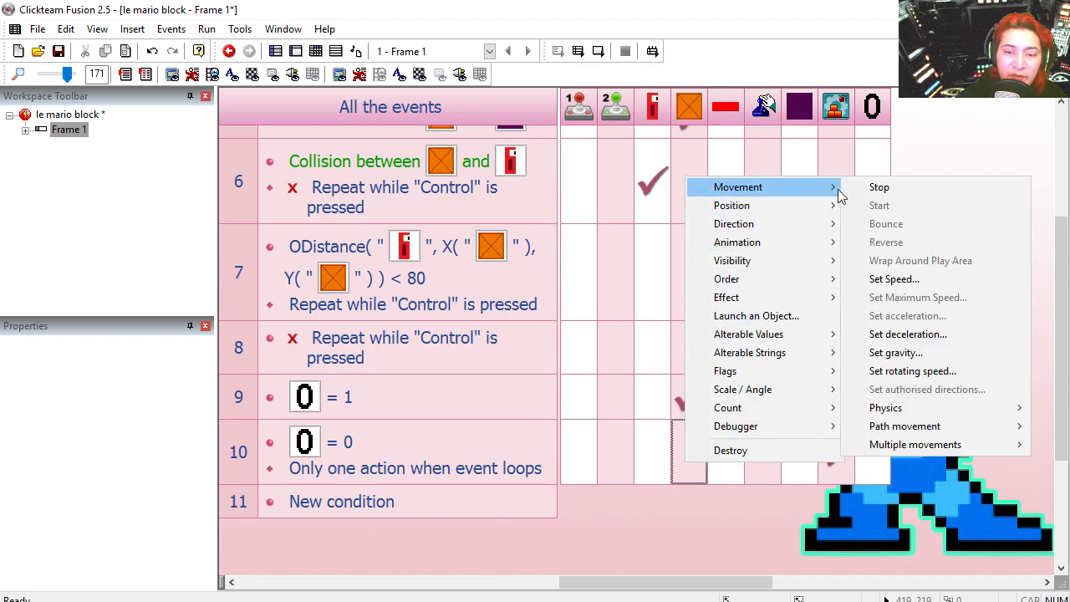